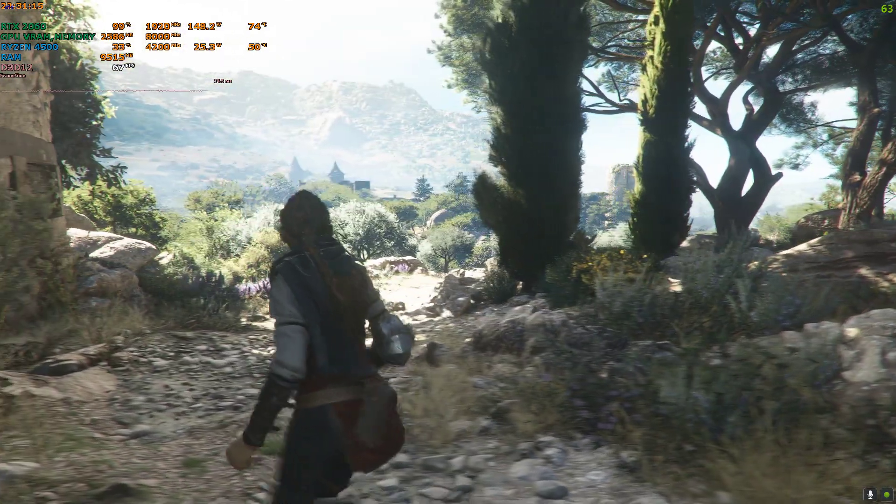
Review the game's graphics settings from the pause menu, then resume playing.
key("Escape")
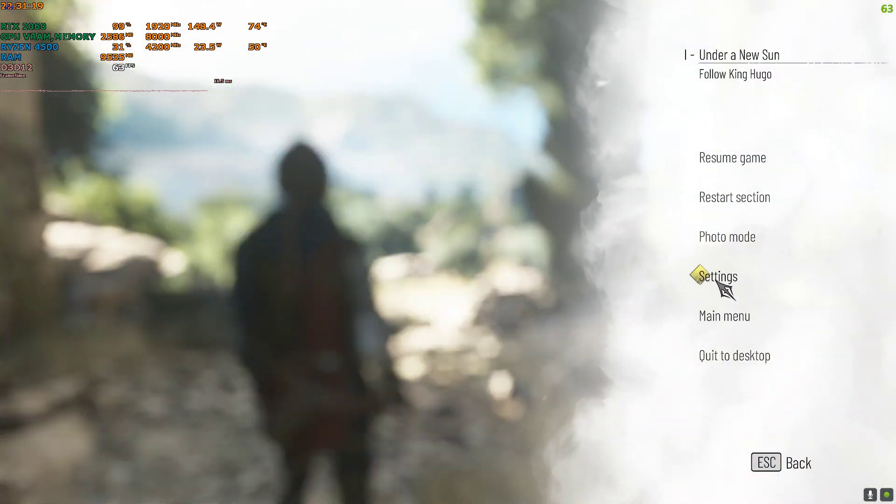
left_click(719, 276)
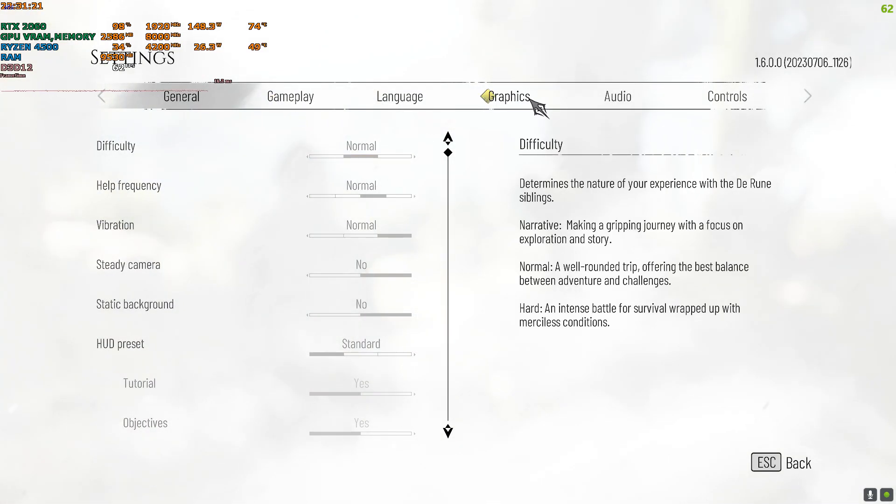
left_click(508, 96)
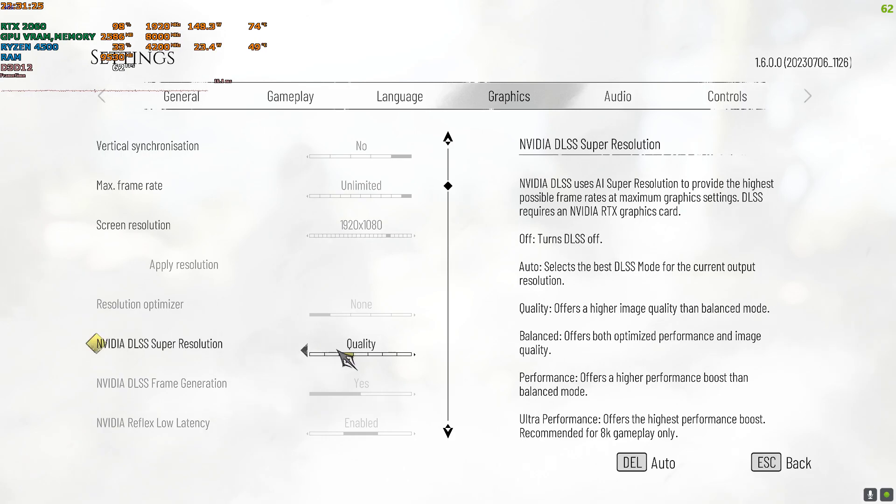
scroll("down", 3)
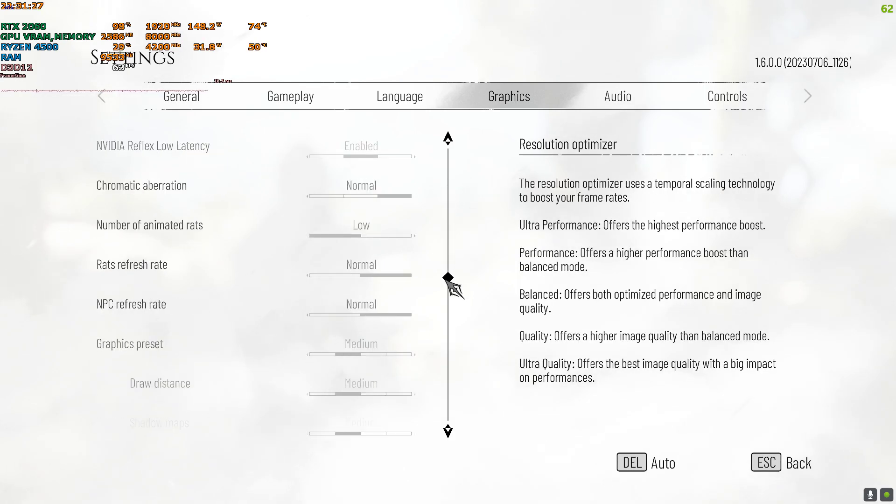
scroll("down", 3)
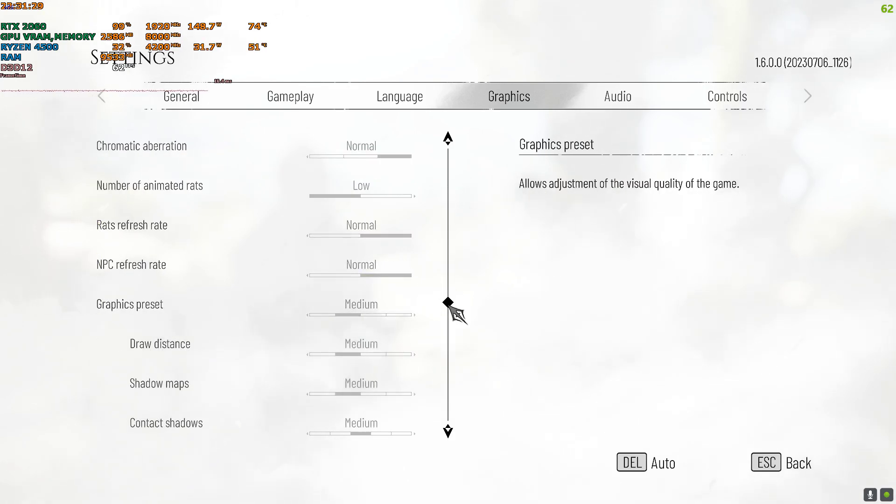
scroll("down", 3)
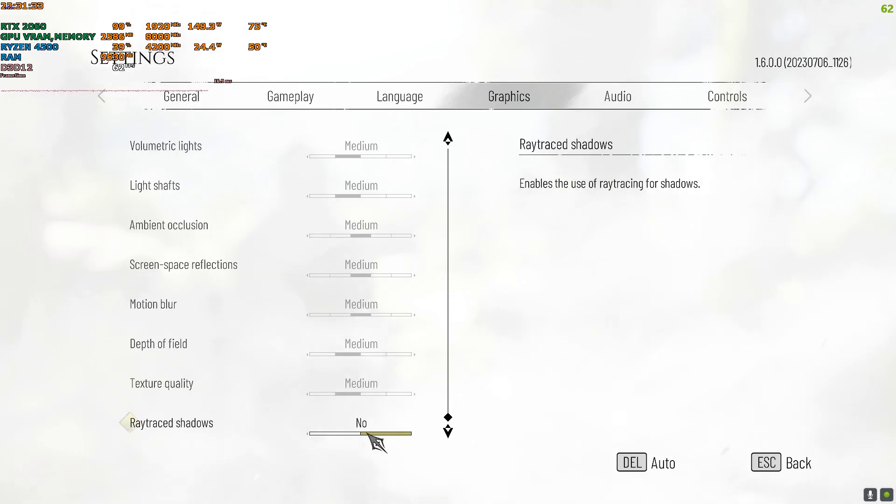
key("Escape")
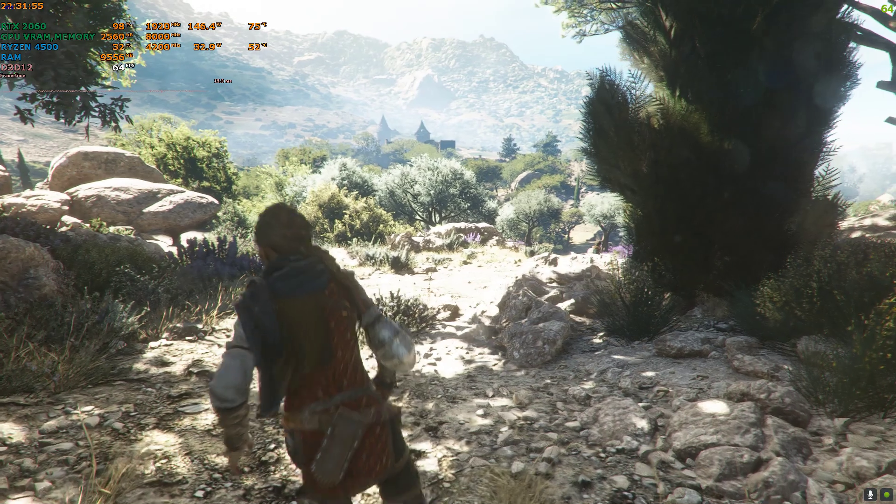
Quit A Plague Tale: Requiem to the Windows desktop via the pause menu.
key("Escape")
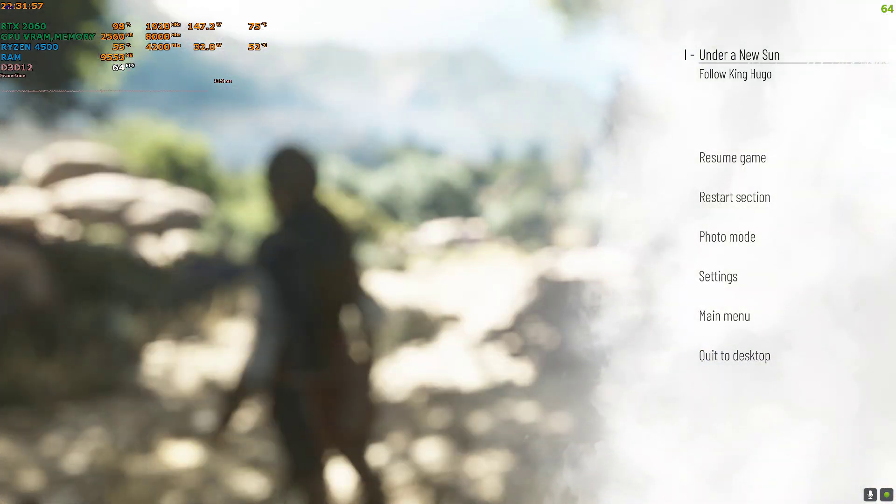
left_click(734, 355)
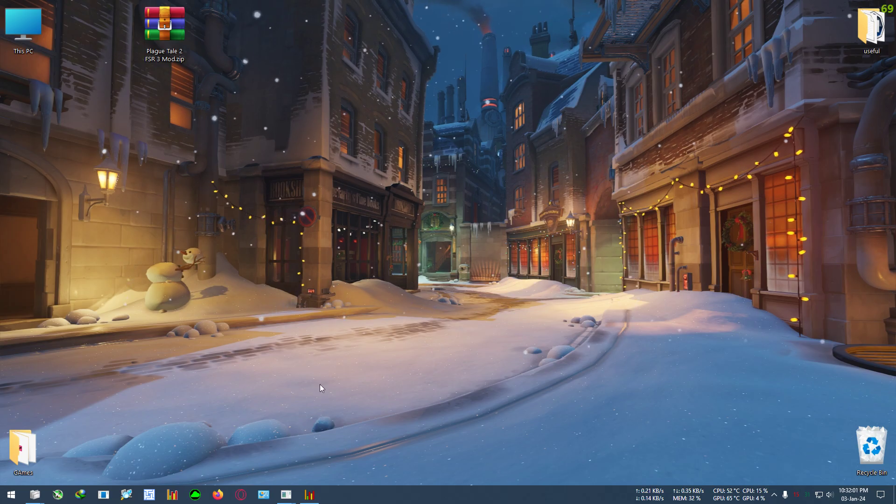
left_click(240, 495)
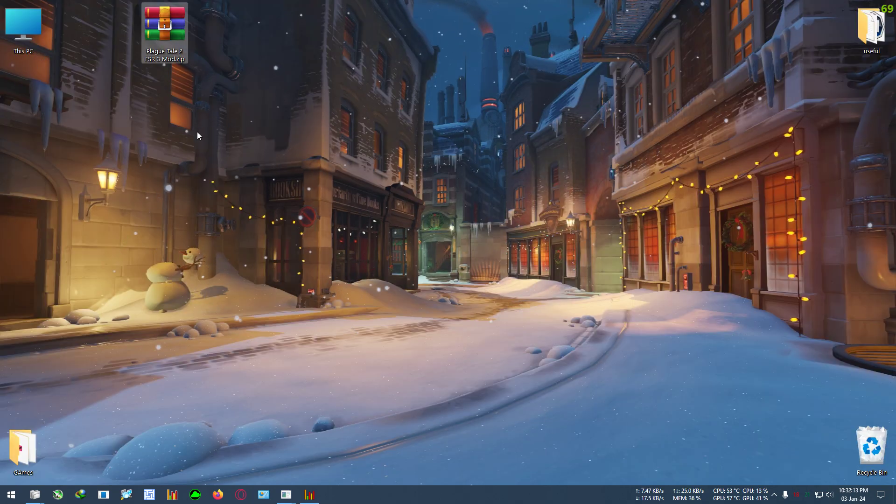
Extract the Plague Tale 2 FSR 3 Mod zip to its own folder and copy the mod files inside.
right_click(164, 26)
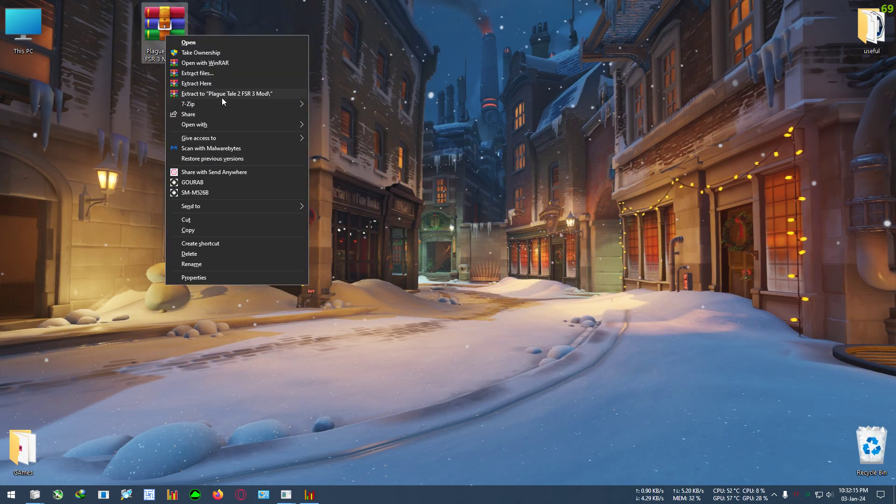
left_click(197, 83)
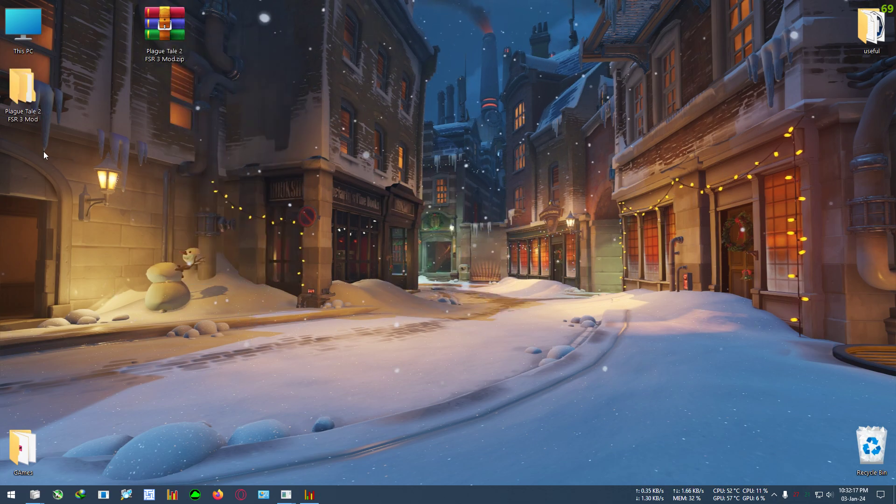
double_click(22, 92)
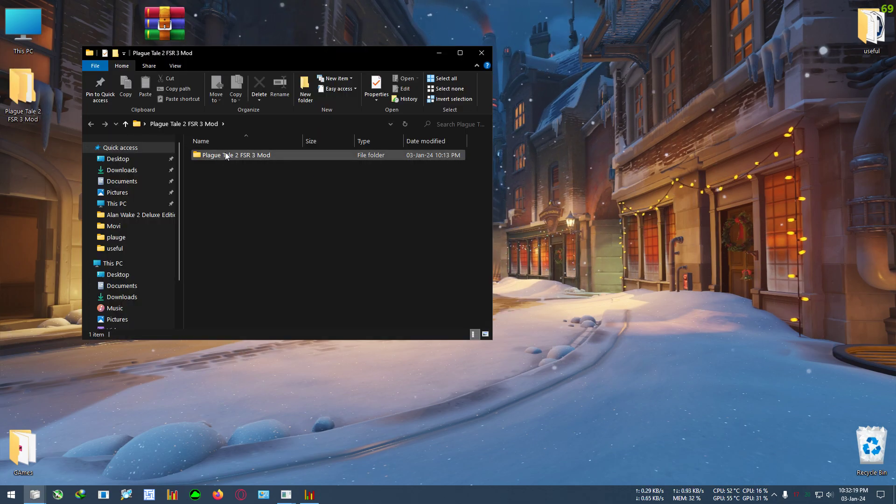
double_click(235, 155)
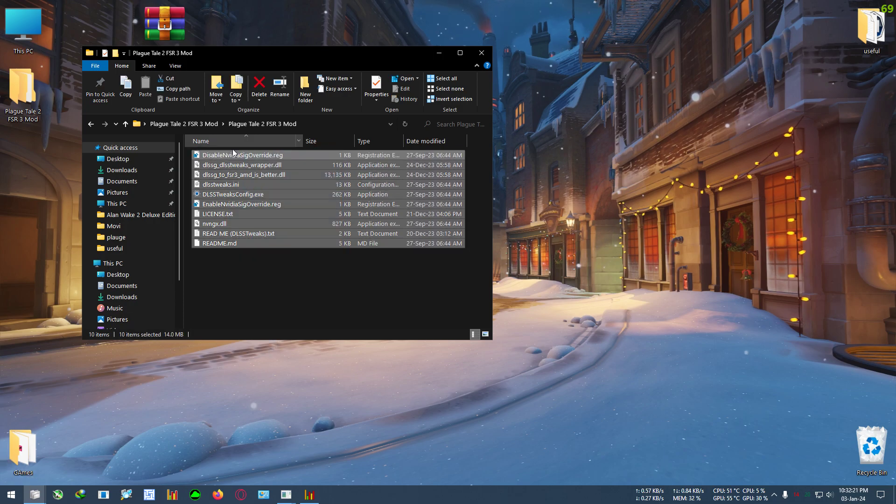
right_click(232, 194)
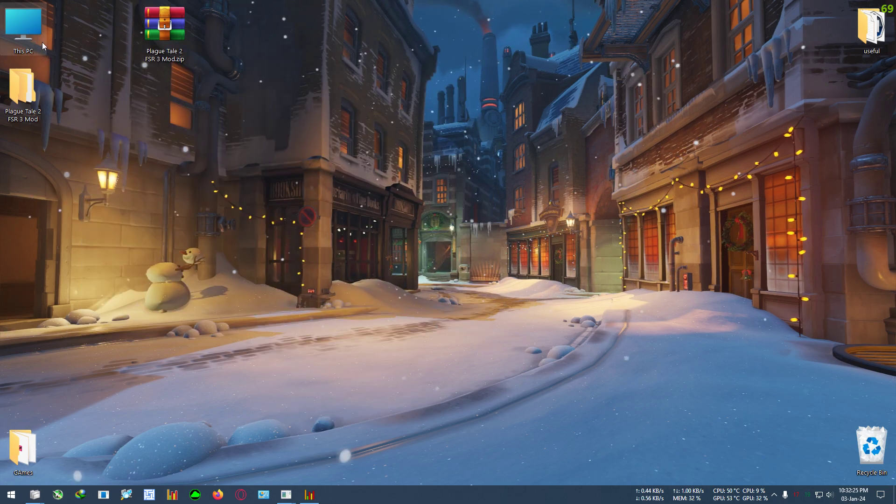
Paste the ten mod files into D:\plague\A-Plague-Tale-Requiem\plauge beside the game executable.
double_click(22, 28)
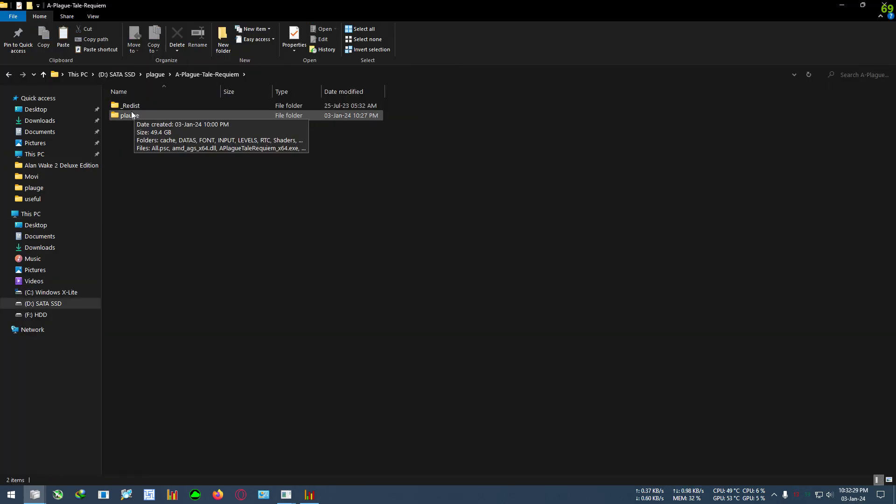
double_click(129, 115)
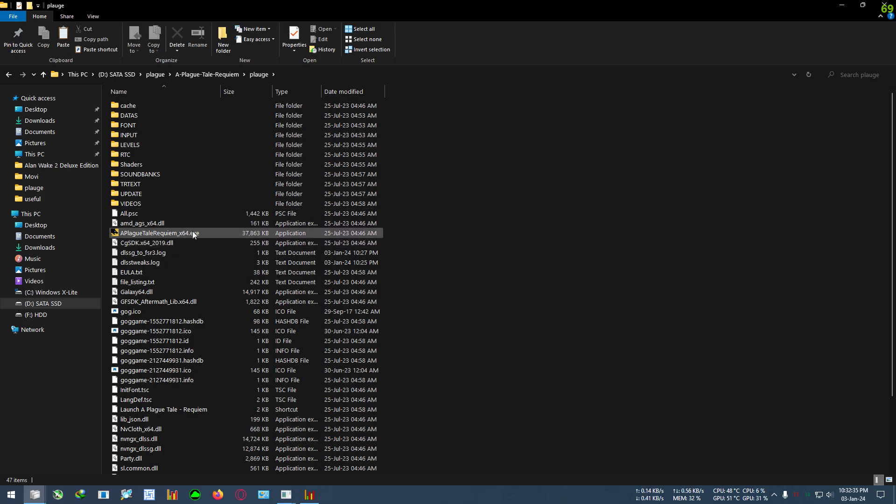
left_click(487, 268)
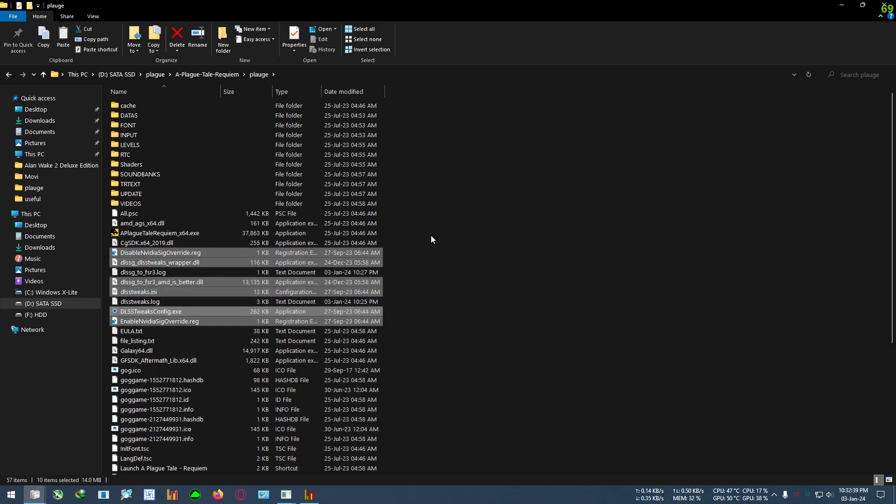
left_click(131, 144)
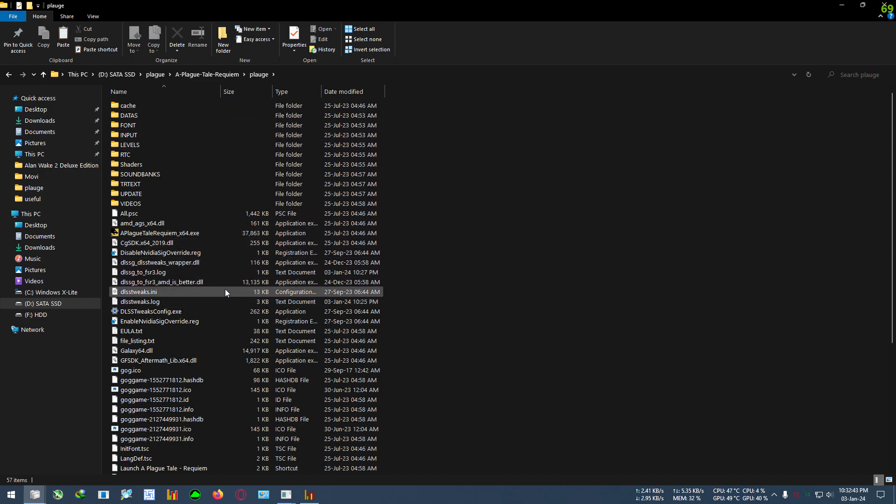
Resize the folder window and select the dlsstweaks.ini settings file.
left_click(862, 5)
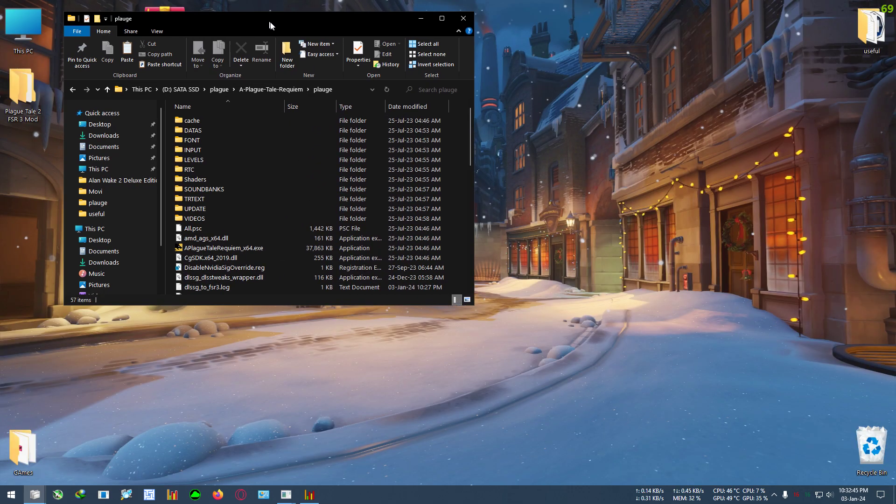
left_click(442, 18)
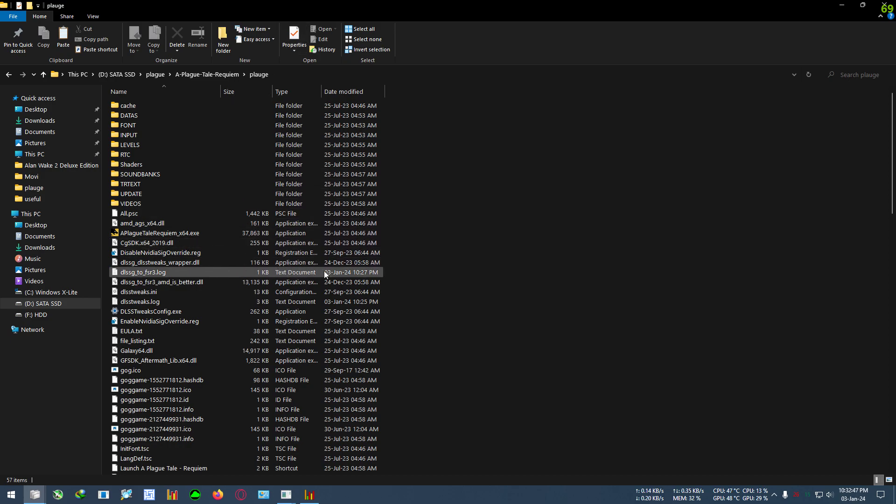
left_click(138, 292)
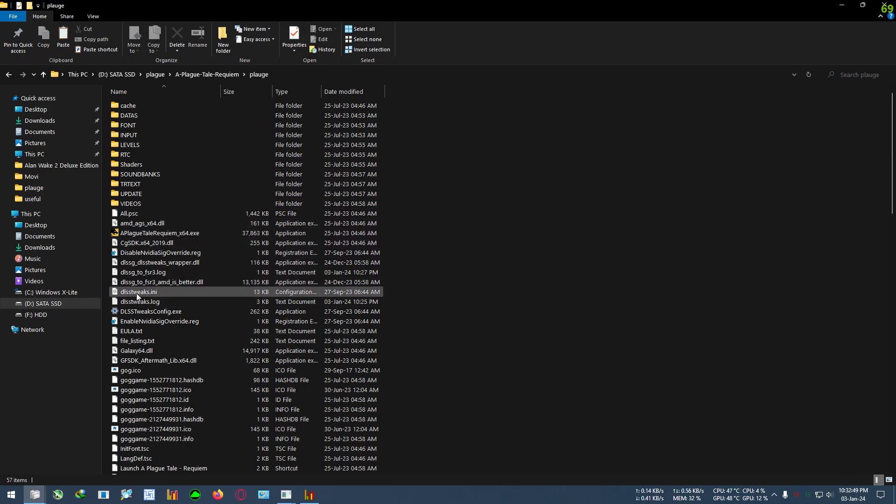
Show dlsstweaks.ini maximized in Notepad at its [DLLPathOverrides] section.
double_click(138, 291)
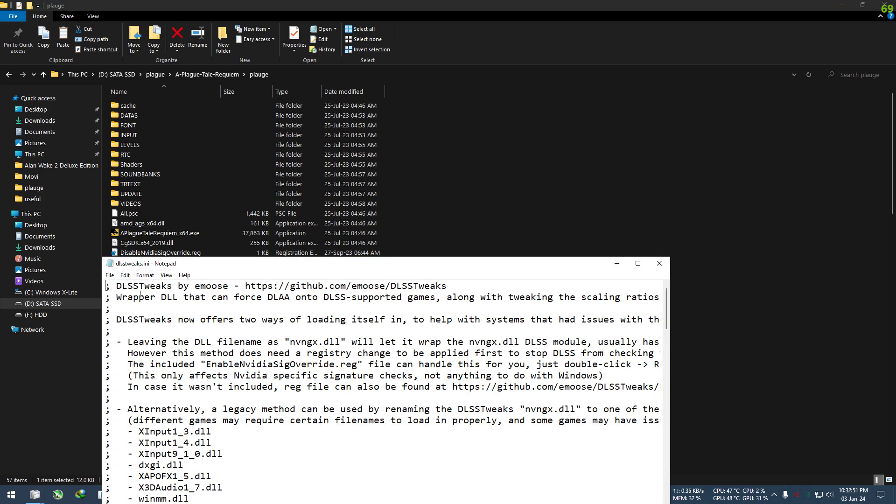
left_click(637, 263)
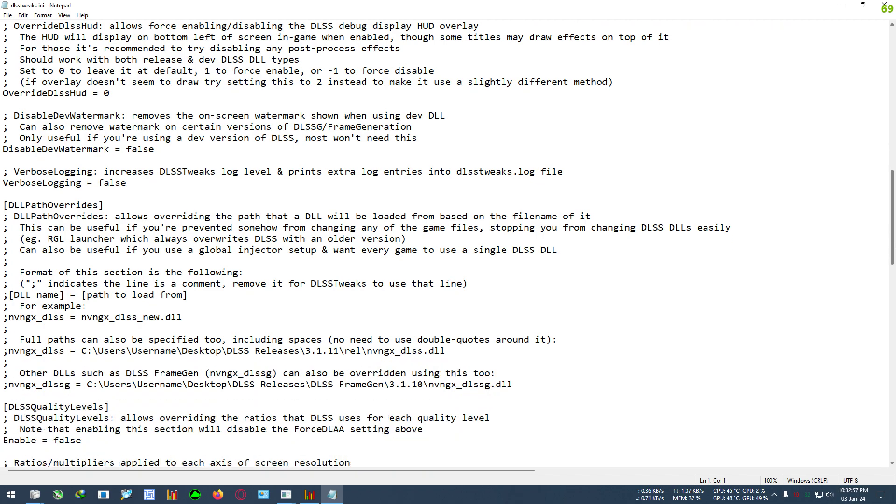
scroll("down", 3)
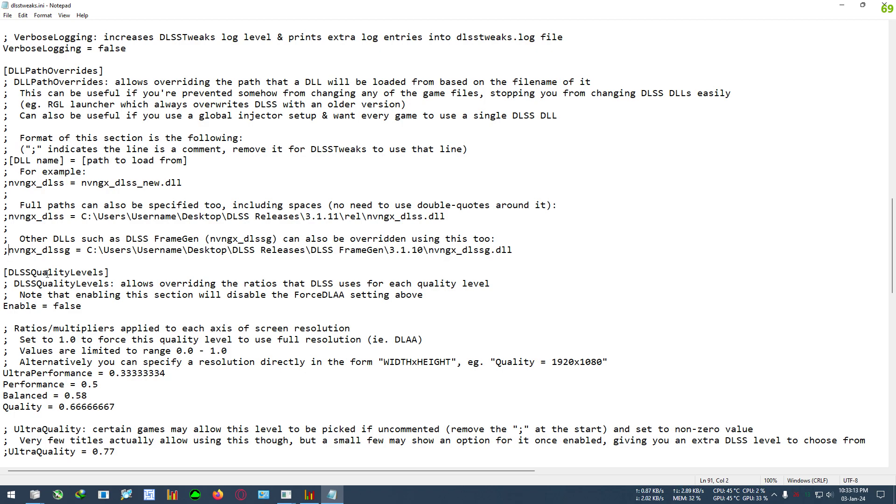
mouse_move(67, 281)
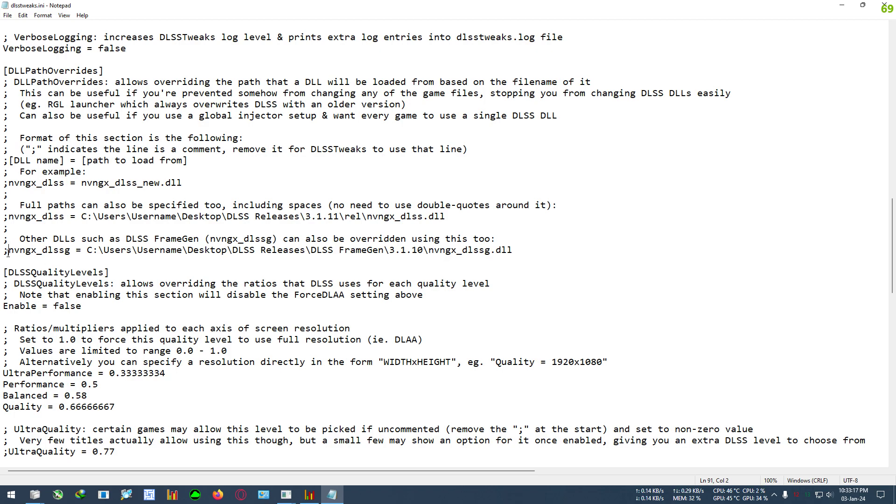
mouse_move(66, 268)
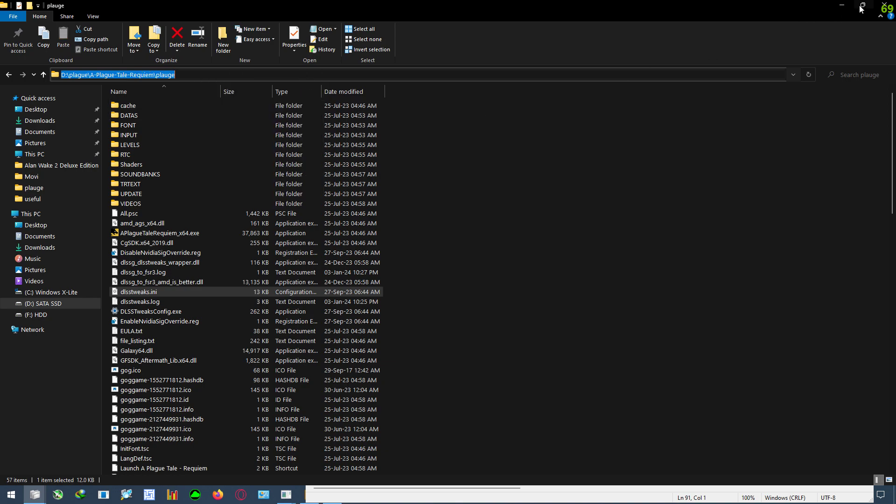
Replace the nvngx_dlssg example path with D:\plague\A-Plague-Tale-Requiem\plauge\.
double_click(142, 291)
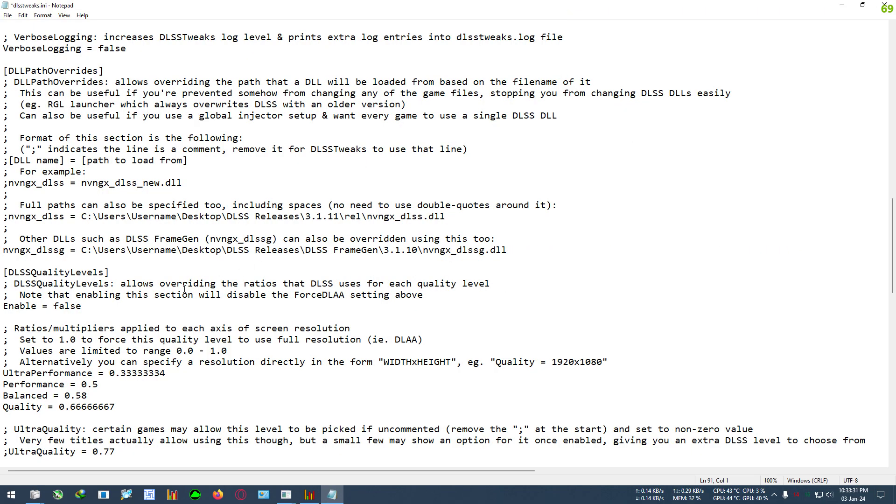
left_click_drag(83, 251, 240, 250)
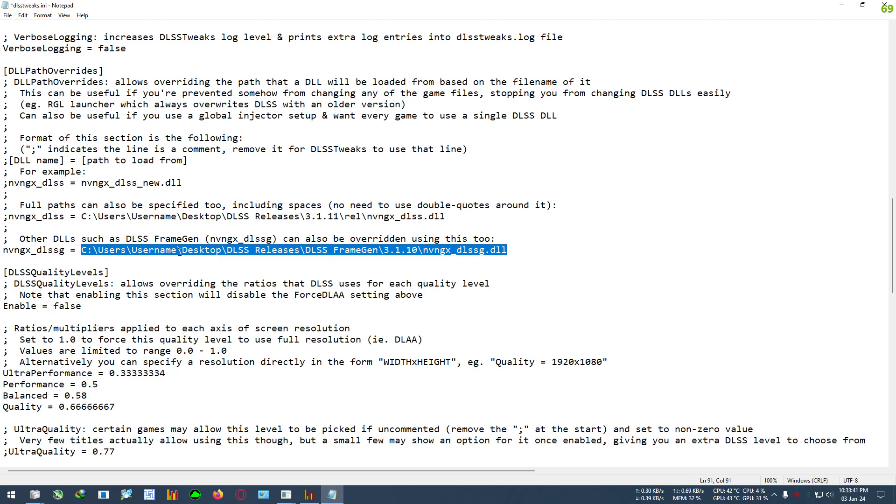
key("Delete")
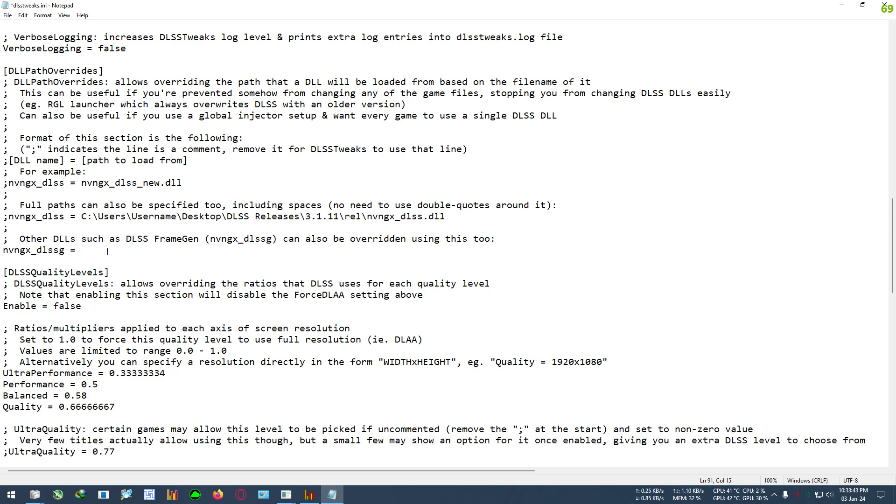
type("D:\\plague\\A-Plague-Tale-Requiem\\plauge")
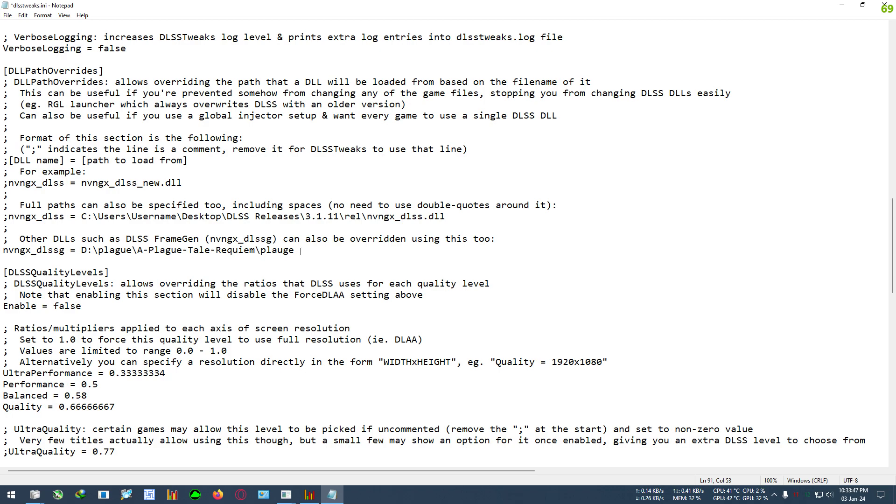
type("\\")
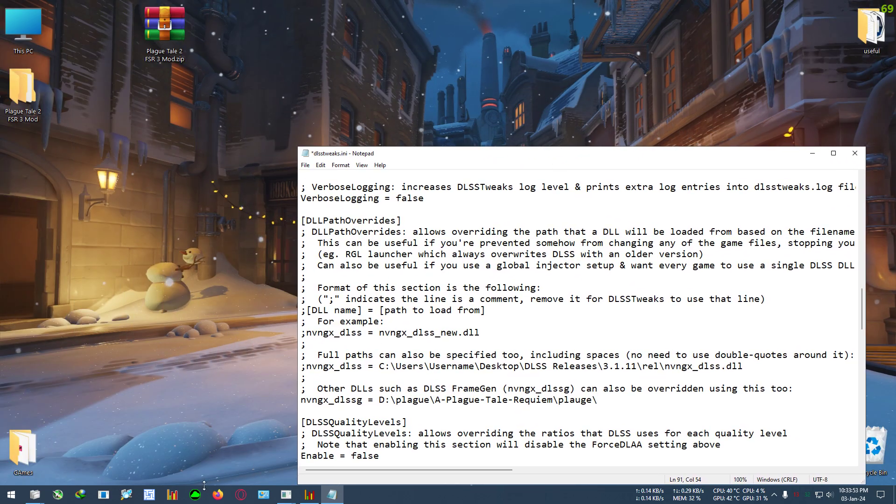
mouse_move(33, 495)
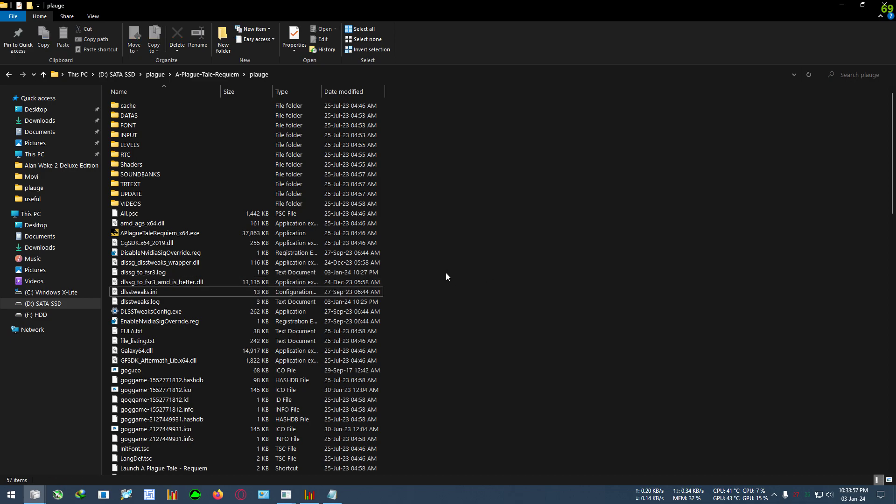
mouse_move(164, 268)
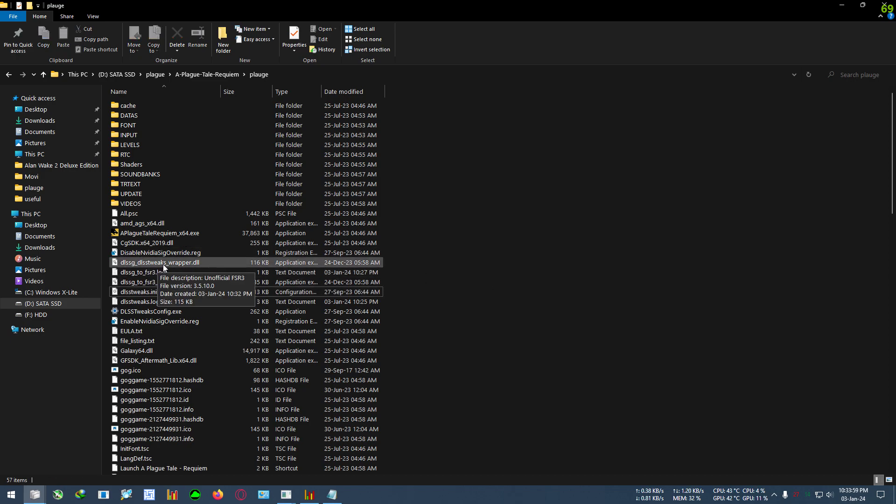
left_click(160, 262)
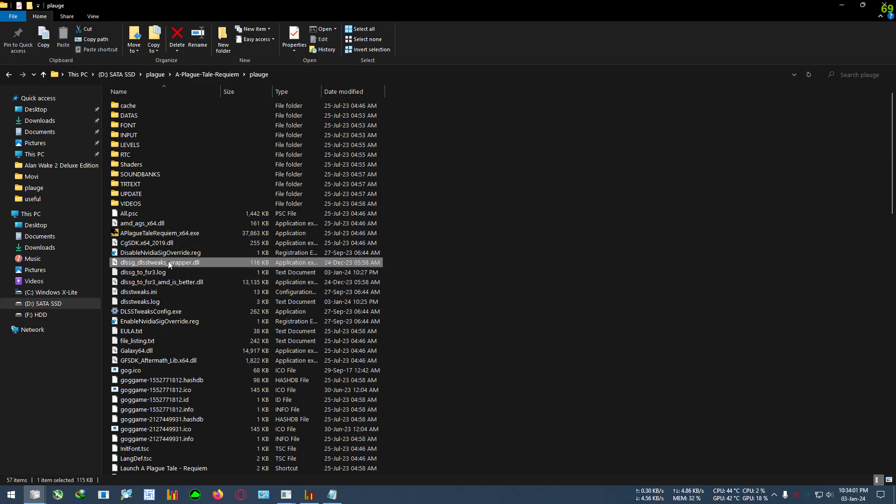
right_click(167, 262)
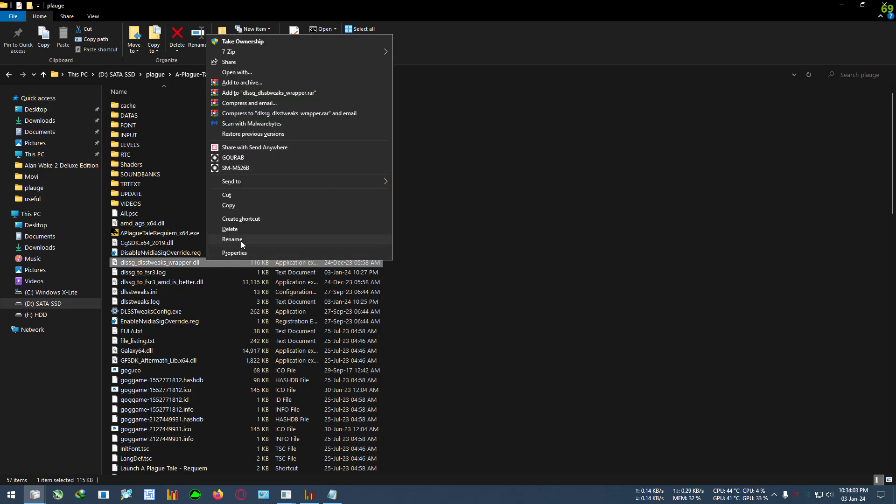
left_click(232, 239)
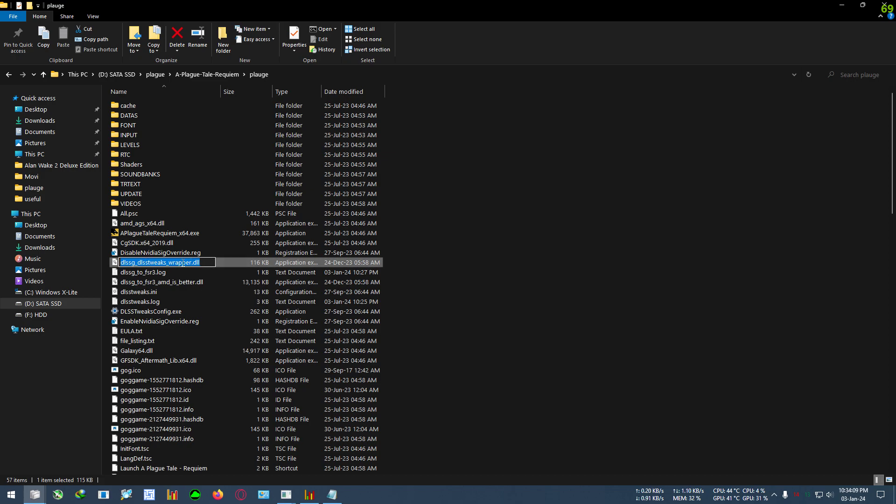
right_click(165, 263)
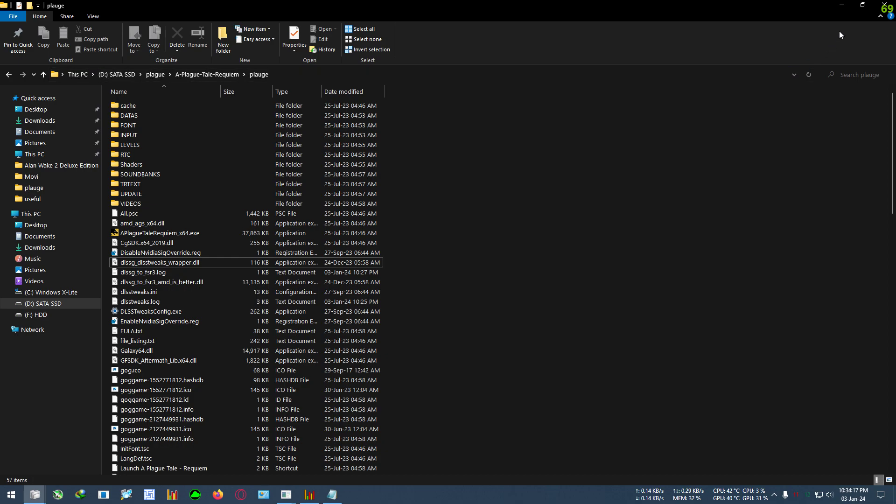
left_click(162, 253)
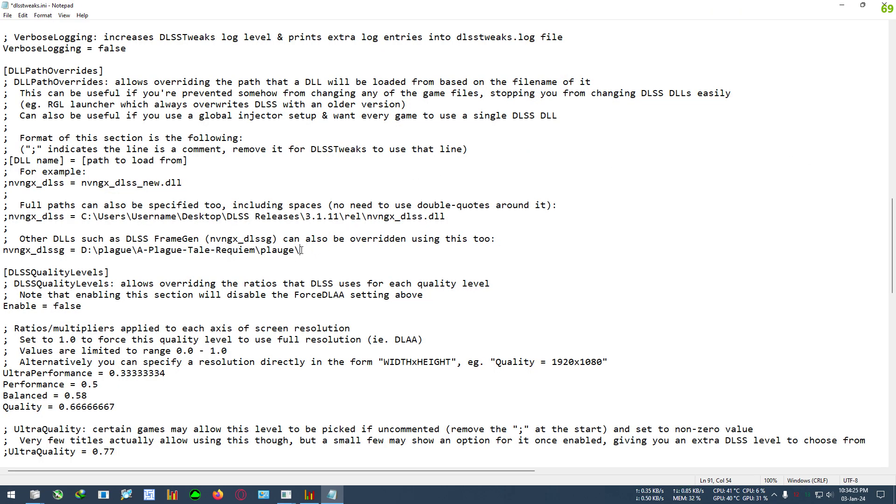
Paste dlssg_dlsstweaks_wrapper.dll onto the path, save dlsstweaks.ini and close Notepad.
right_click(300, 250)
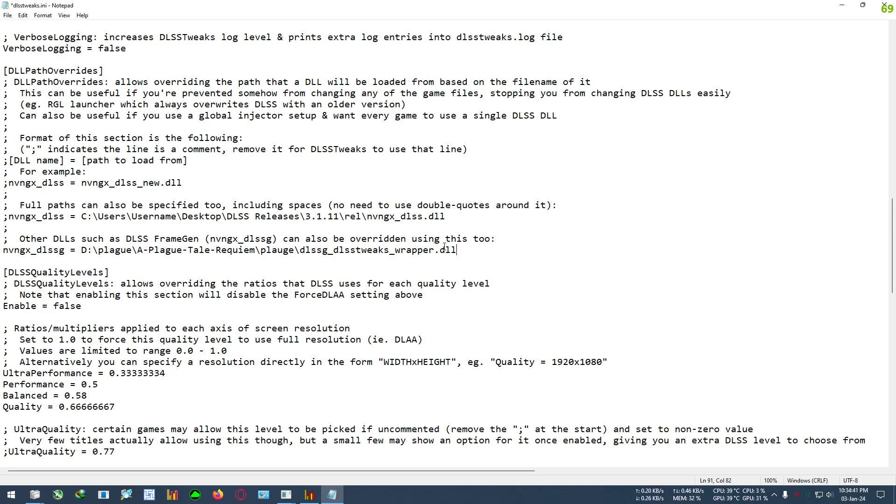
left_click(8, 15)
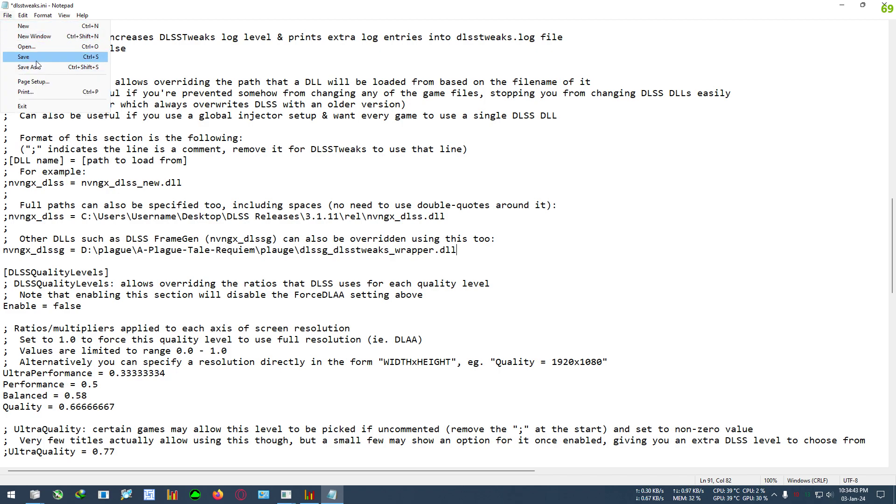
left_click(23, 57)
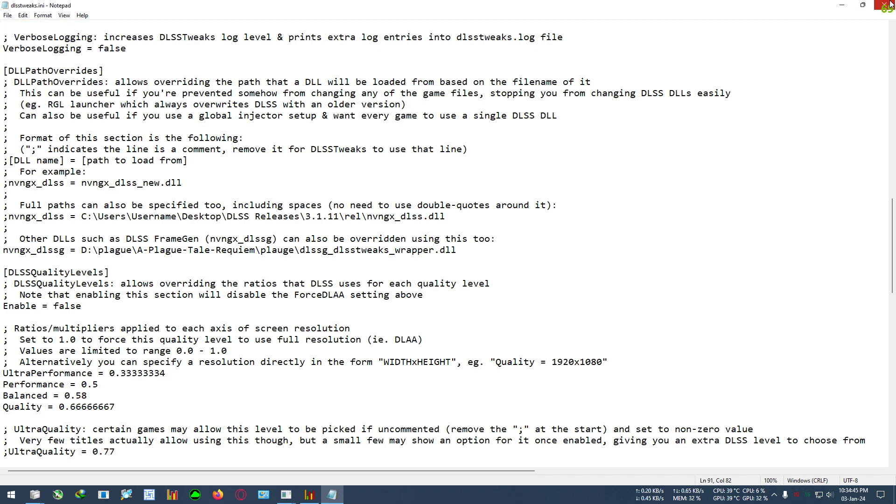
left_click(842, 5)
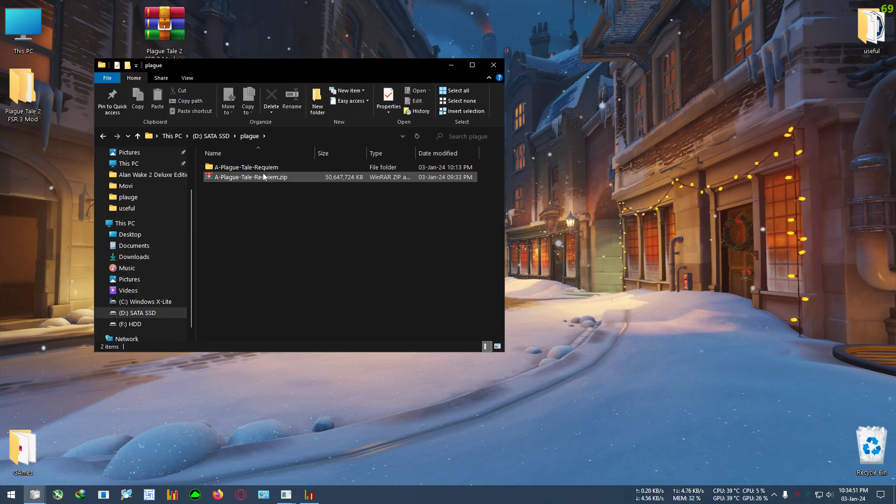
Launch APlagueTaleRequiem_x64.exe from the A-Plague-Tale-Requiem game folder.
double_click(247, 167)
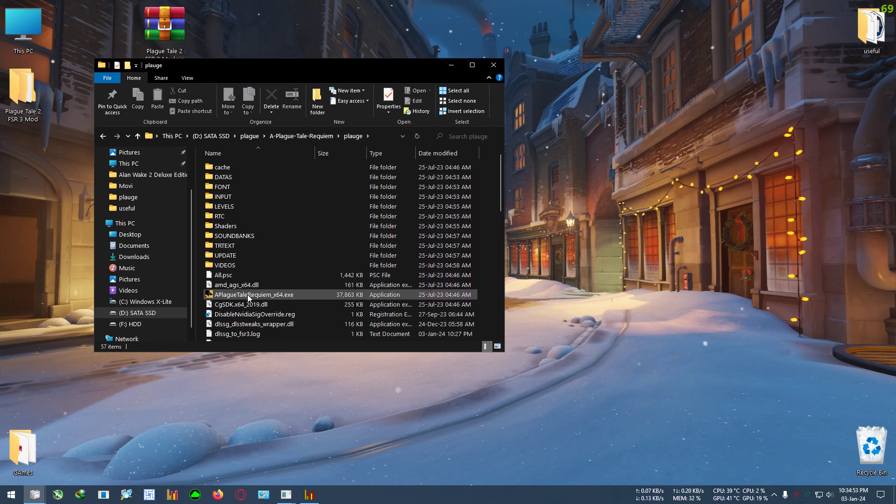
left_click(472, 64)
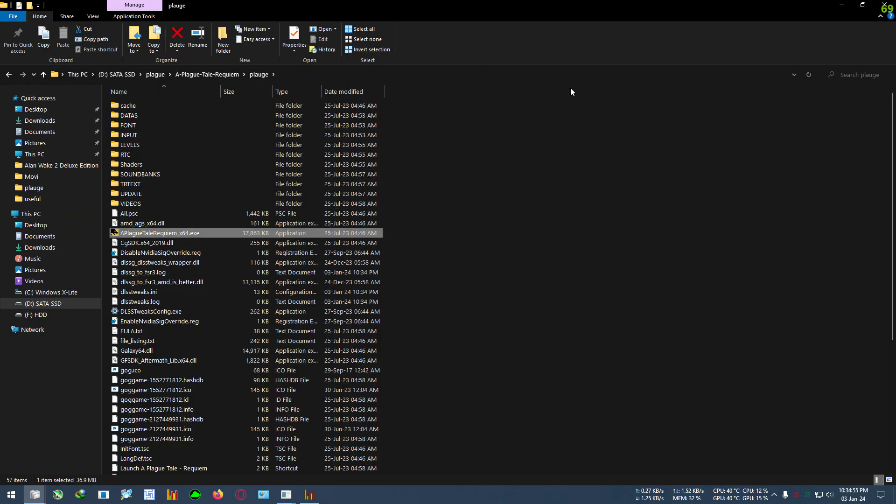
double_click(161, 233)
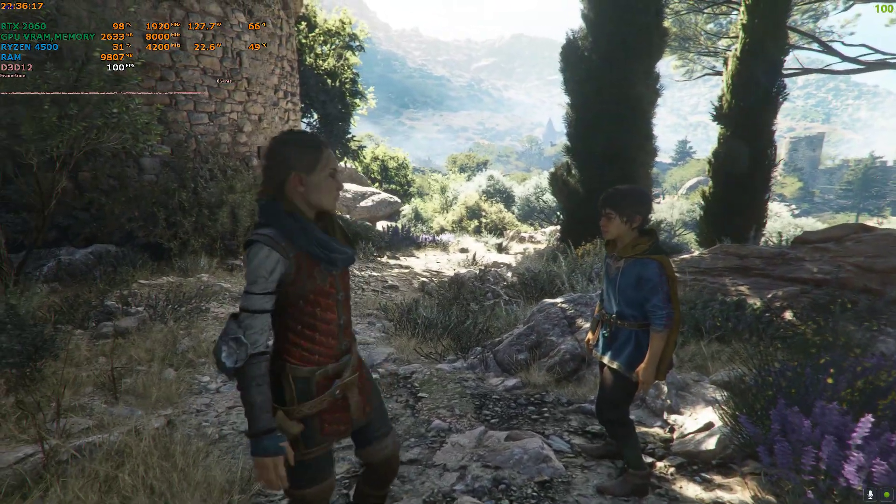
key("Escape")
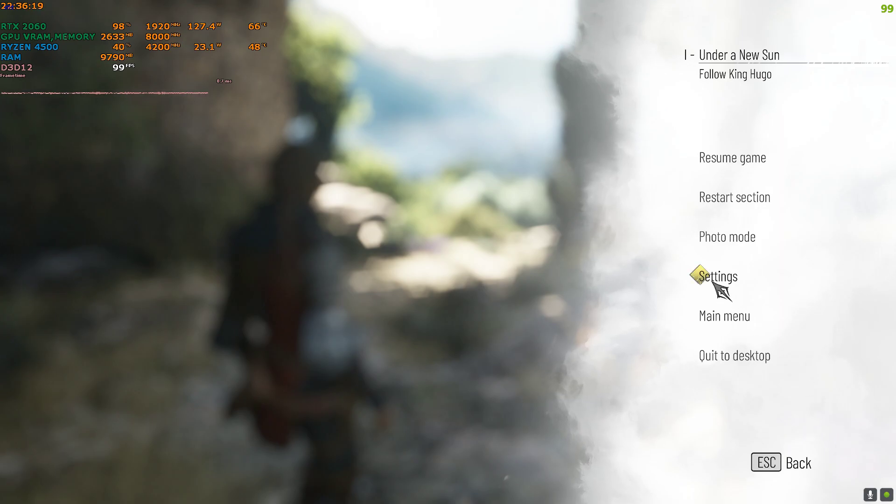
left_click(717, 277)
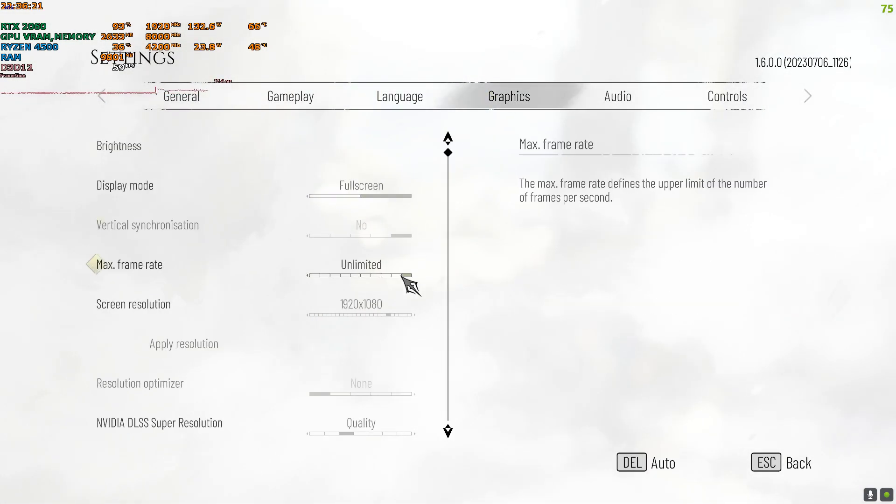
scroll("down", 3)
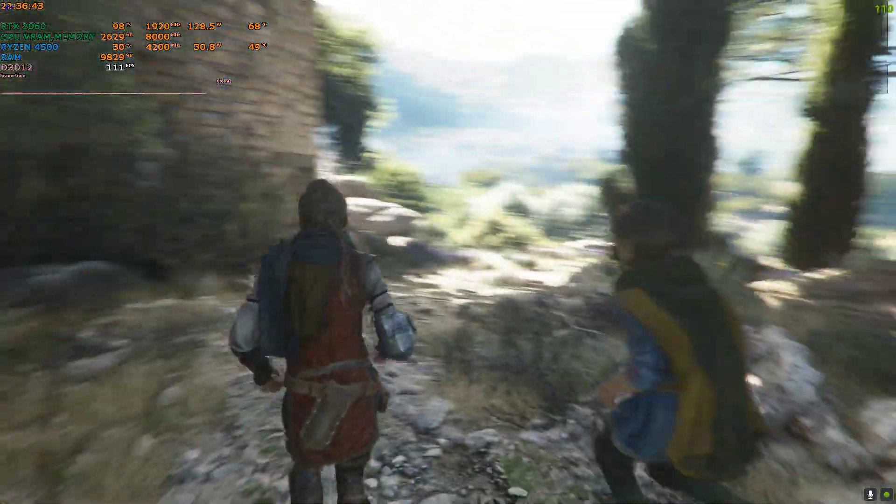
mouse_move(448, 252)
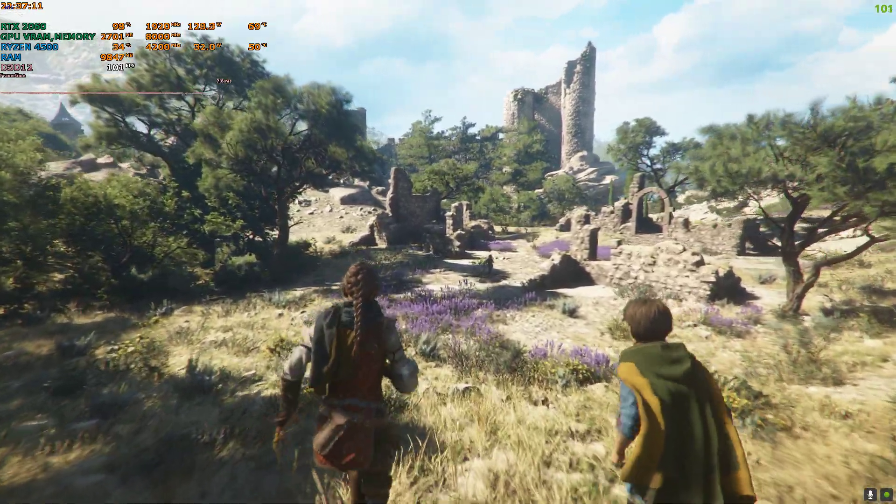
Bring up the GeForce Experience overlay with Alt+Z while playing at ~100 FPS.
key("alt+z")
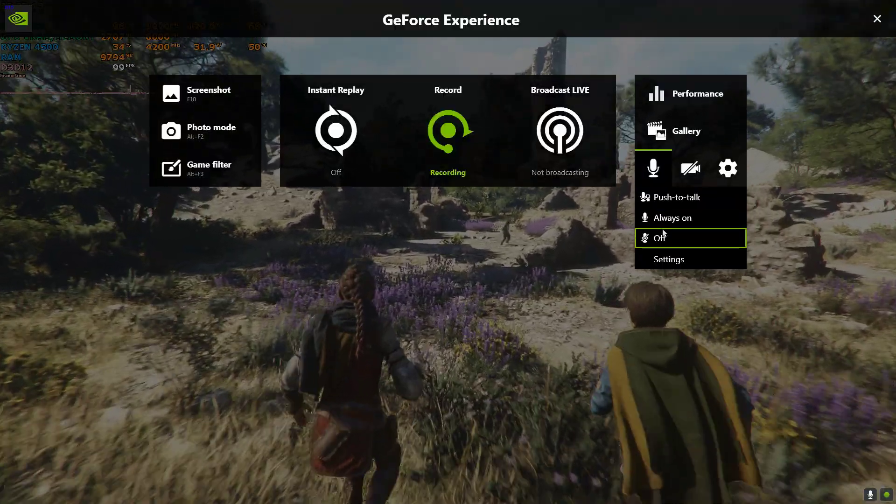